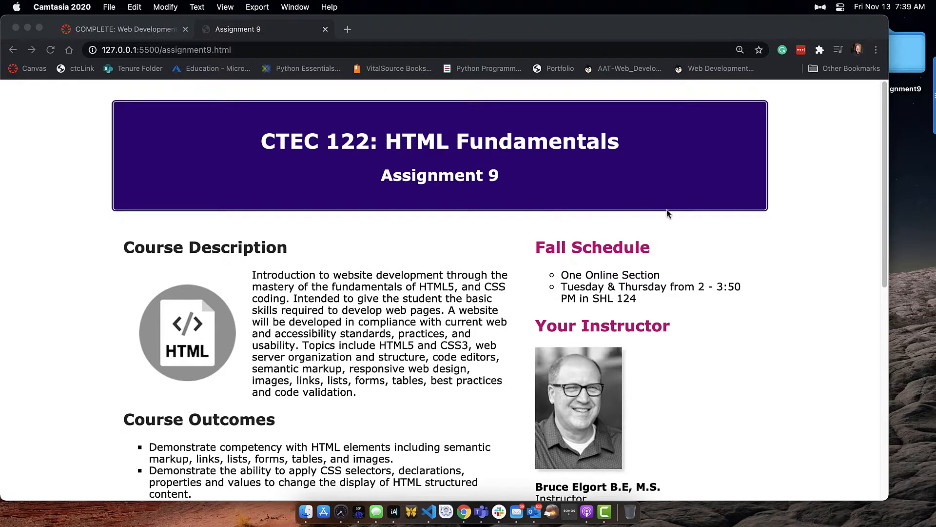
pyautogui.moveTo(853, 223)
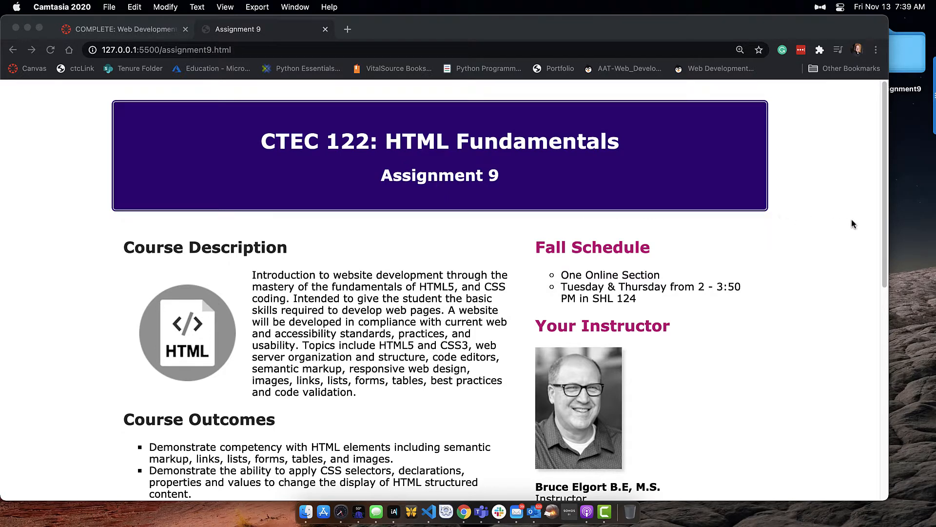
pyautogui.moveTo(544, 218)
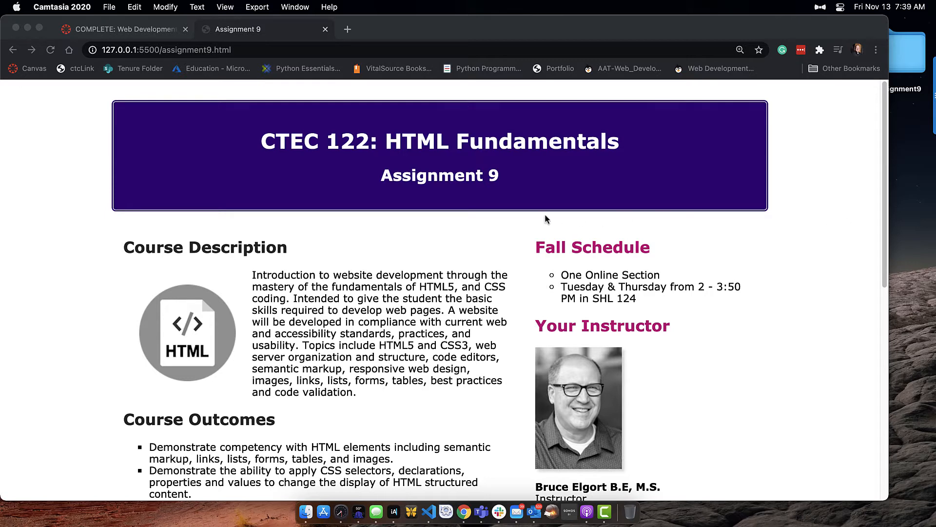
pyautogui.moveTo(709, 231)
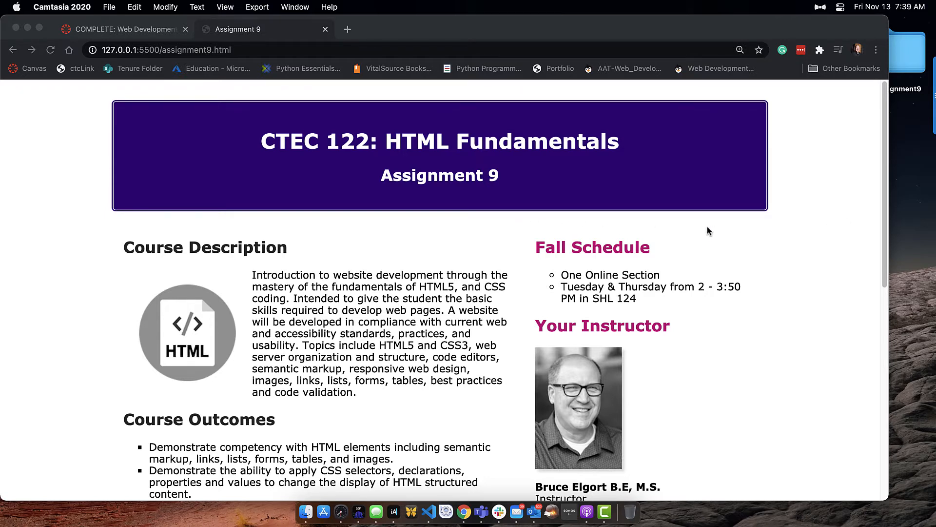
pyautogui.moveTo(703, 229)
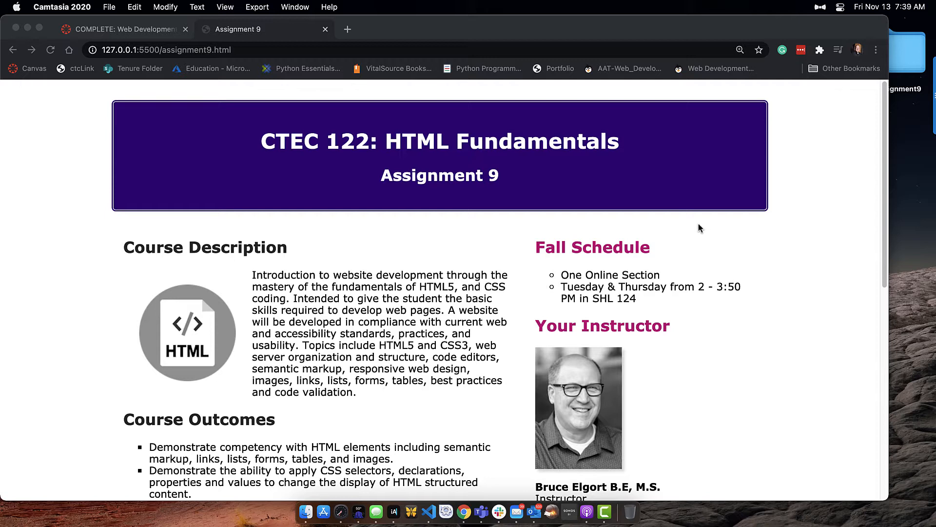
pyautogui.moveTo(876, 239)
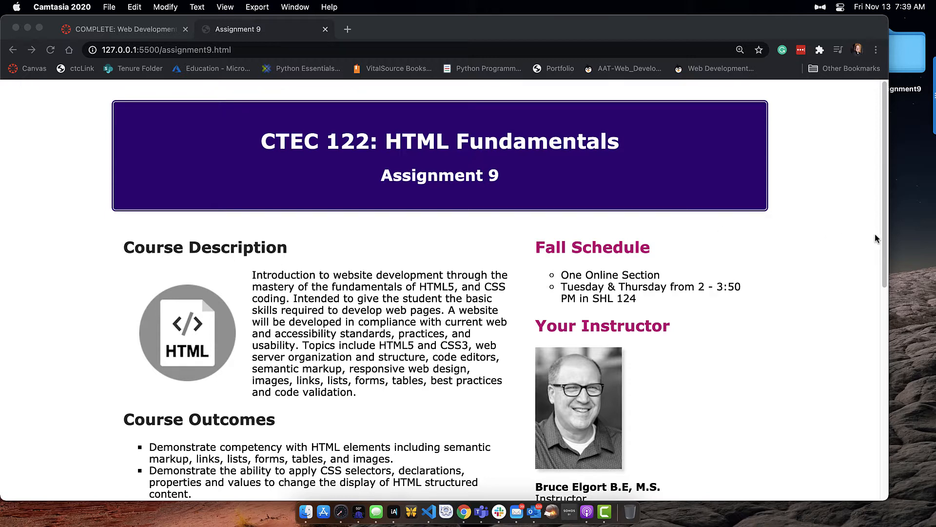
pyautogui.moveTo(882, 238)
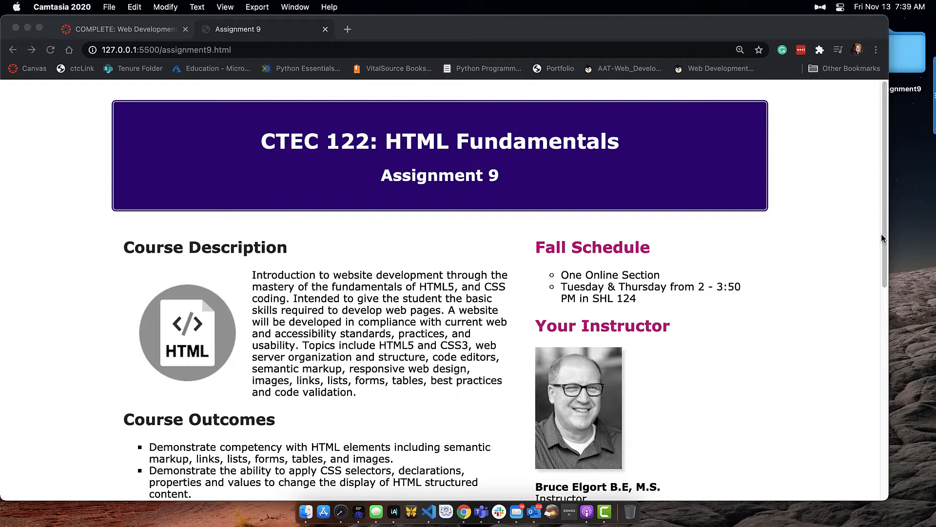
pyautogui.moveTo(527, 282)
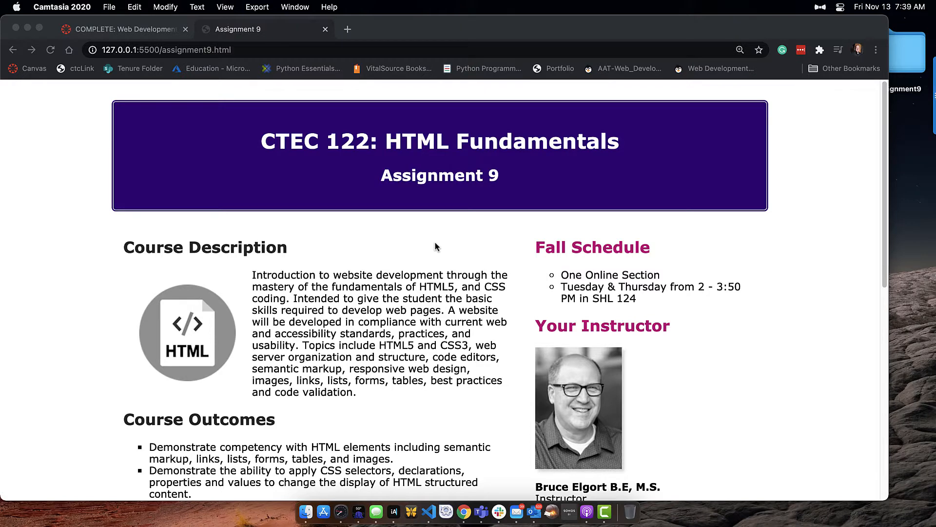
pyautogui.moveTo(654, 244)
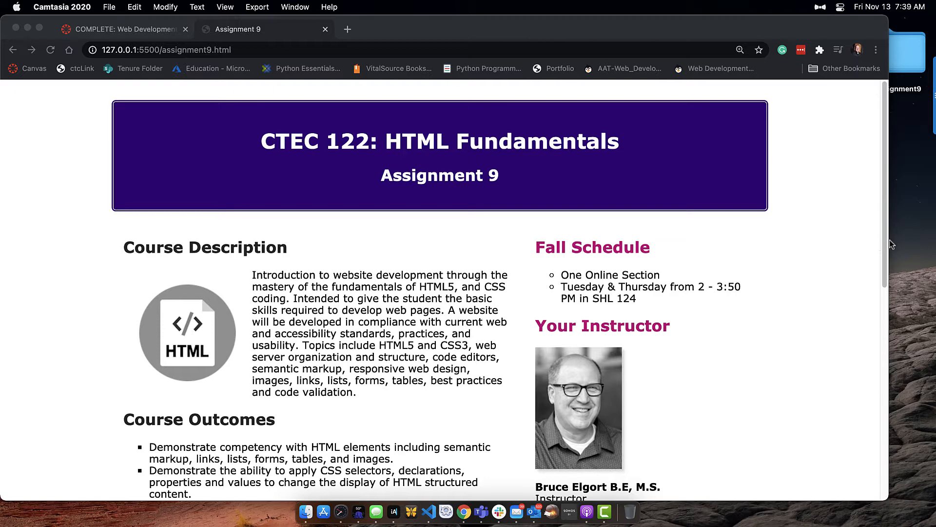
pyautogui.moveTo(484, 238)
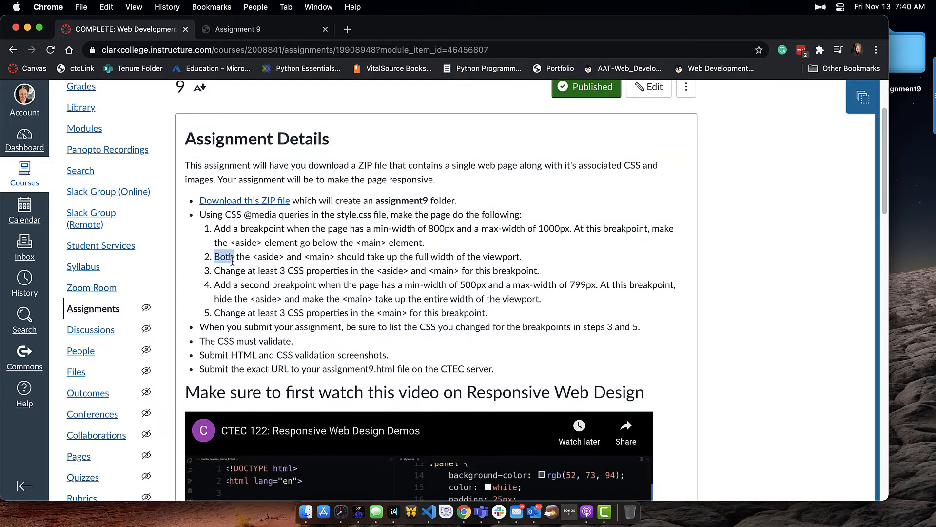
# - Highlight the word 'Both' in step 2 of the Canvas assignment instructions
pyautogui.moveTo(215, 256); pyautogui.dragTo(293, 256)
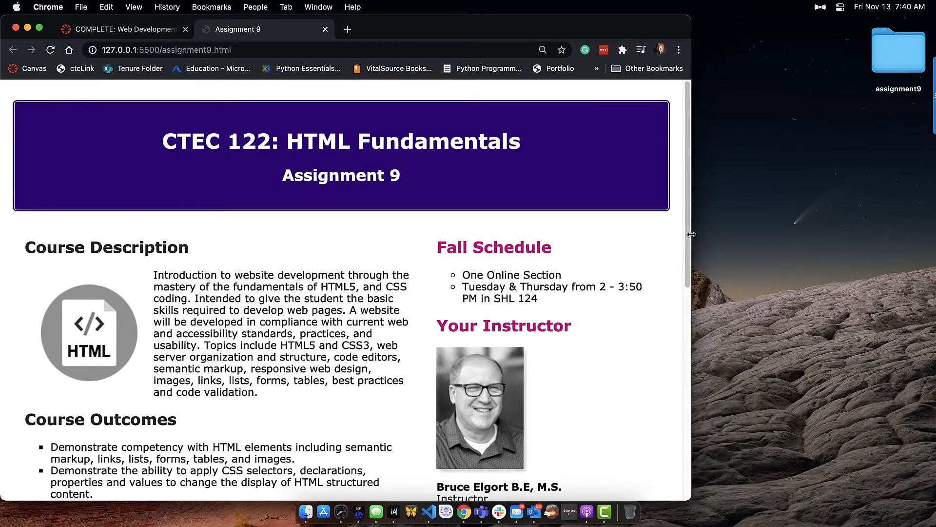
# - Narrow the Chrome window and scroll down to see Fall Schedule and Your Instructor below main
pyautogui.moveTo(691, 233); pyautogui.dragTo(637, 234)
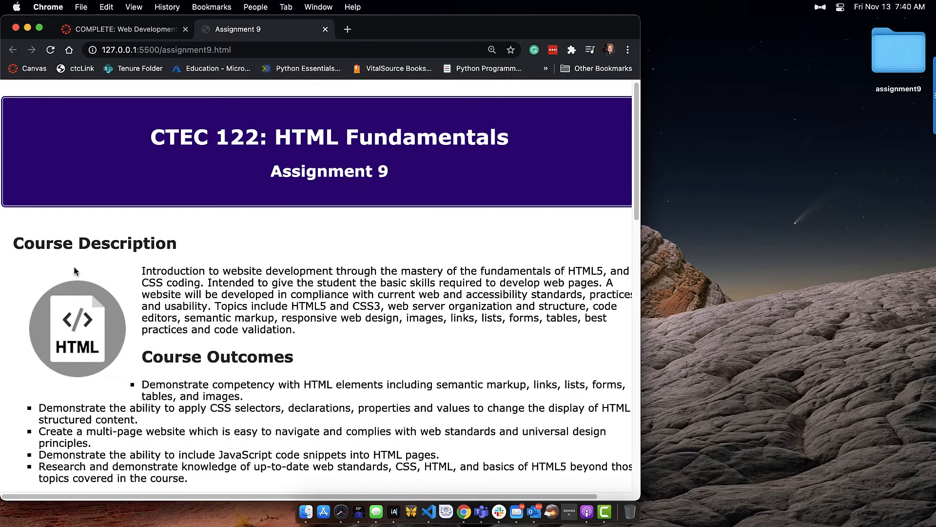
pyautogui.moveTo(541, 236)
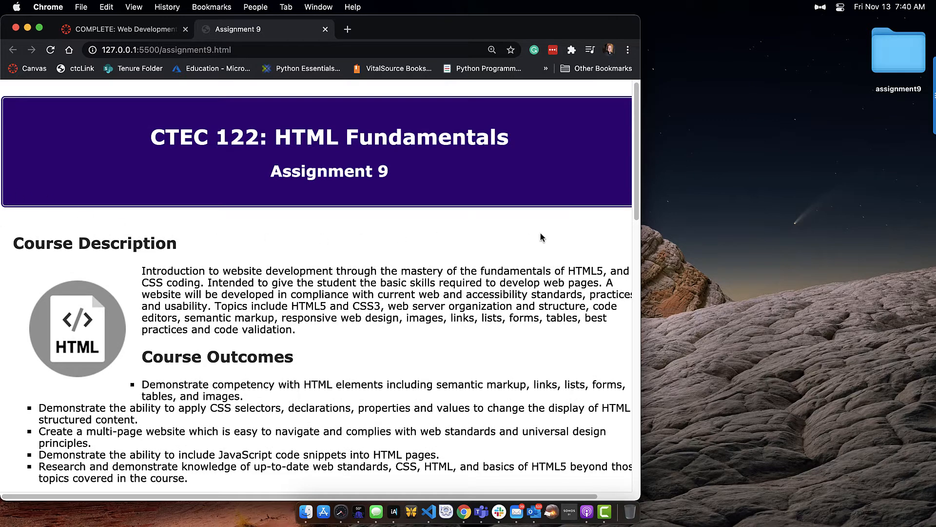
pyautogui.scroll(-3)
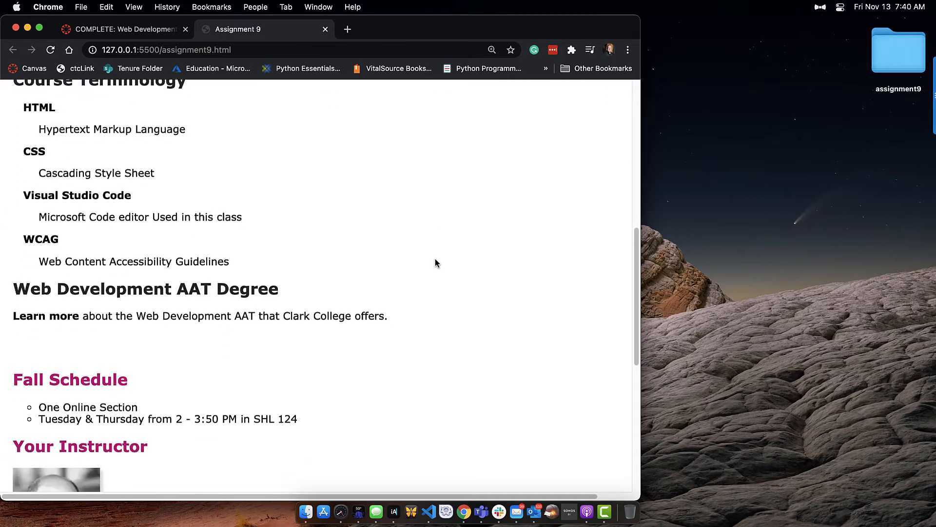
pyautogui.scroll(-3)
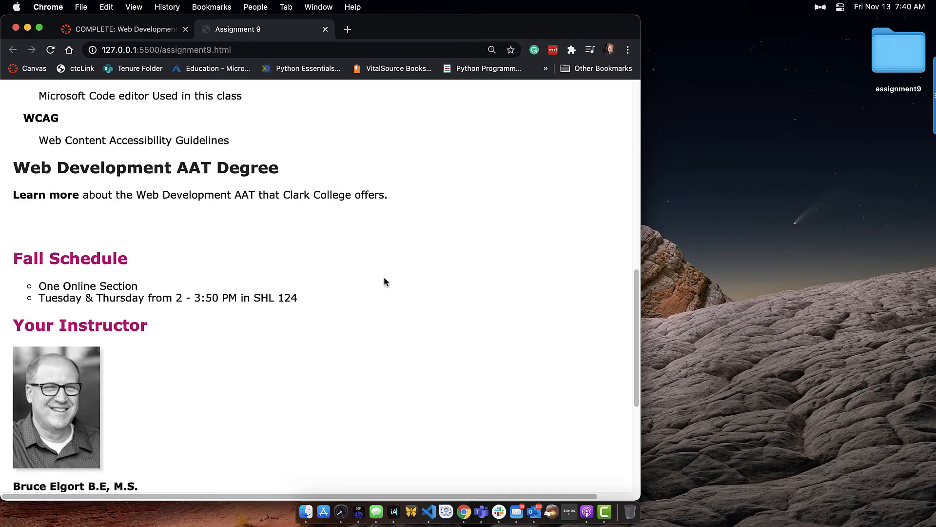
pyautogui.moveTo(518, 293)
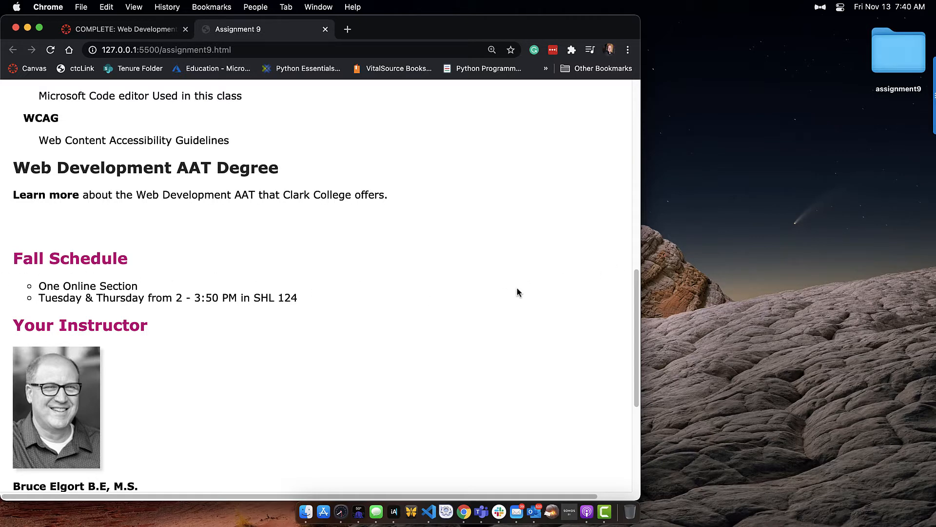
pyautogui.scroll(-3)
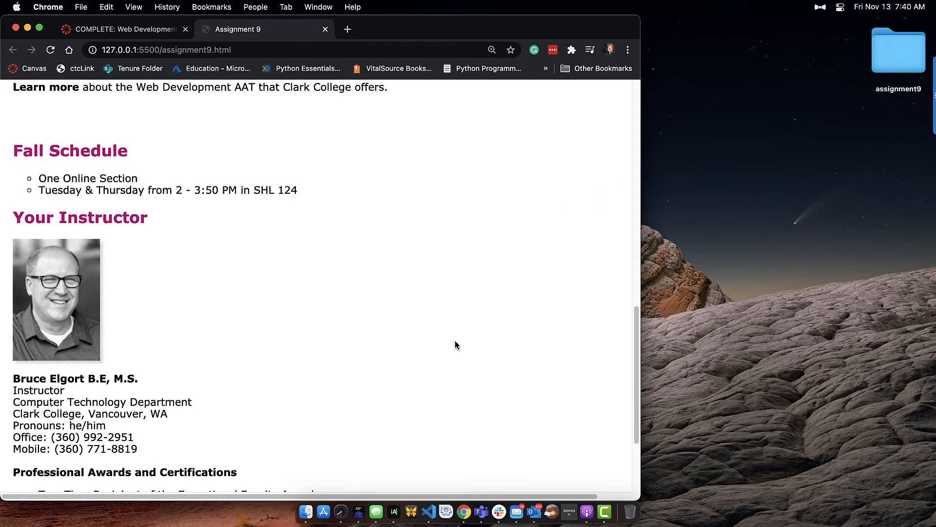
pyautogui.scroll(-3)
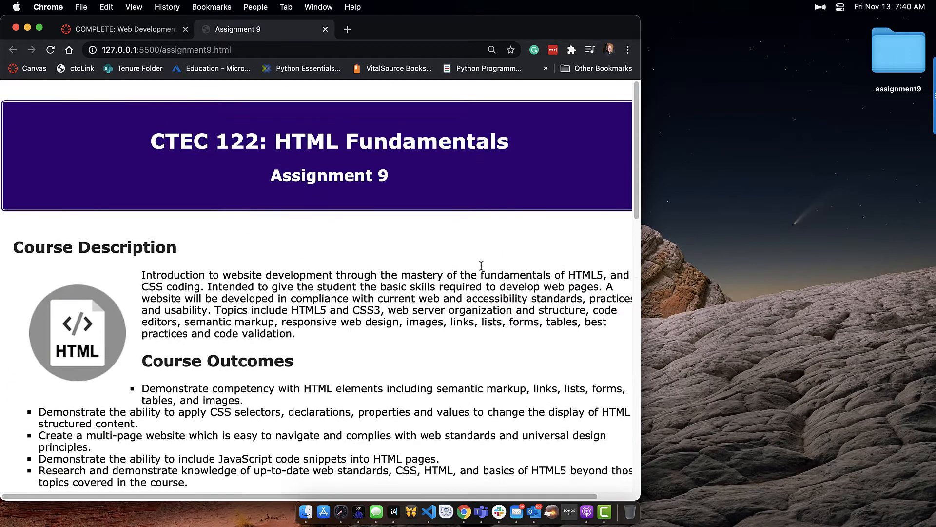
pyautogui.moveTo(86, 263)
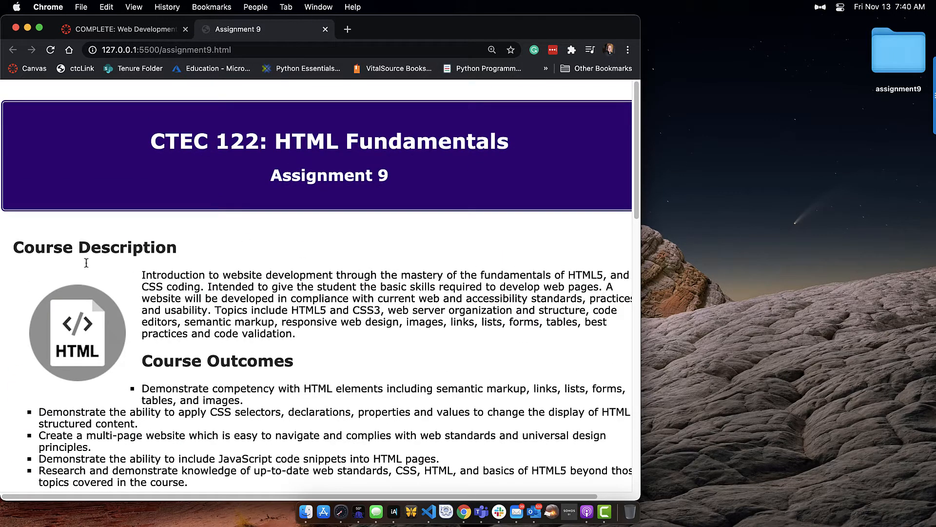
pyautogui.moveTo(651, 255)
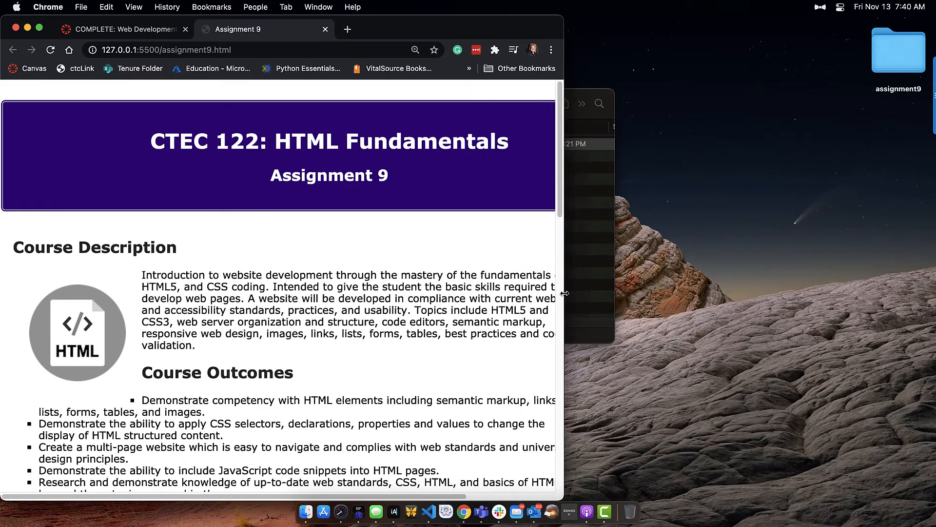
pyautogui.scroll(-3)
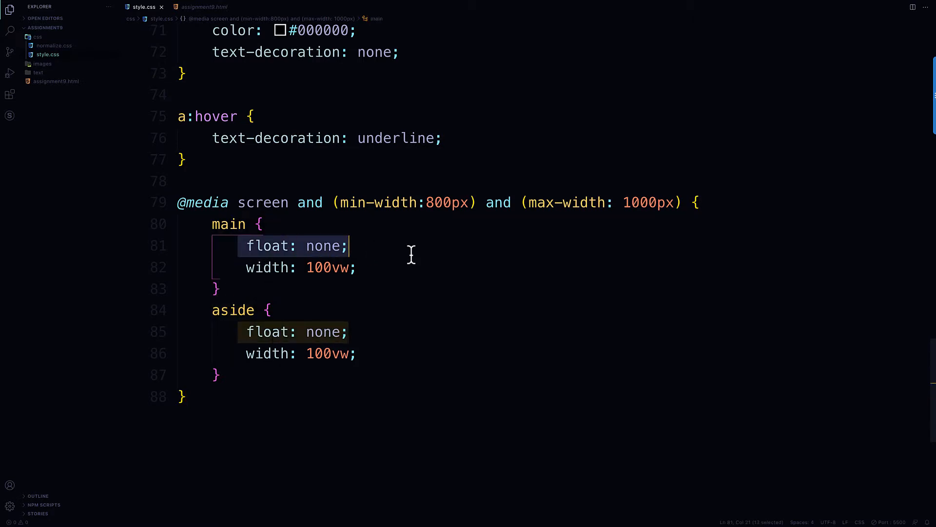
pyautogui.moveTo(322, 274)
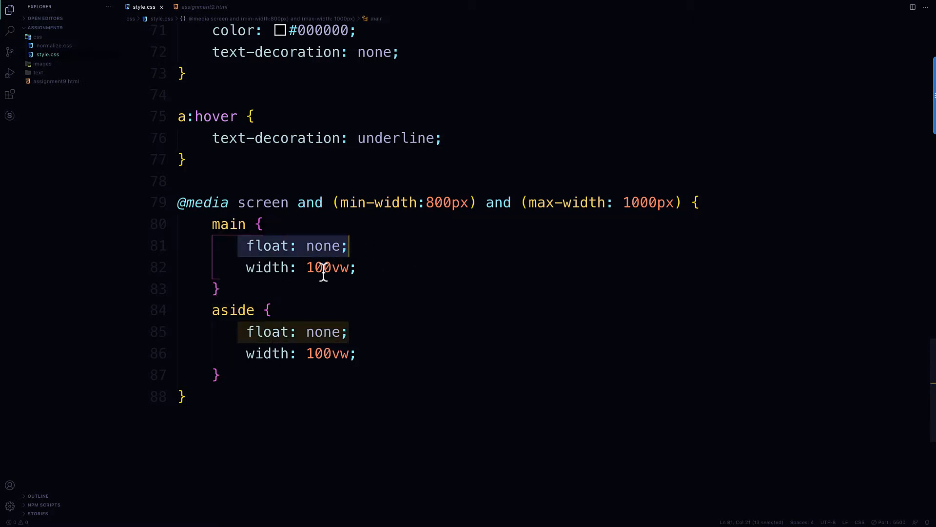
# - Change main's width in the media query from 100vw to 75vw
pyautogui.click(359, 267)
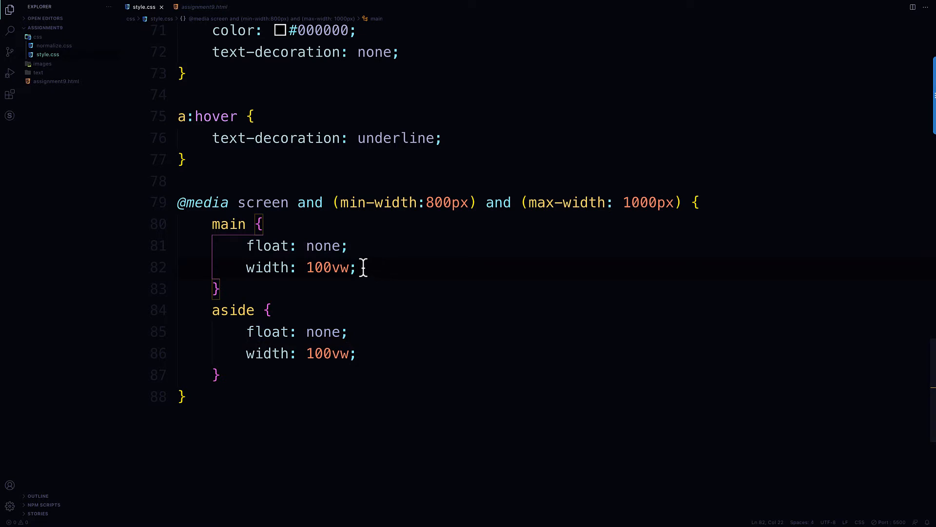
pyautogui.moveTo(266, 267)
pyautogui.write('9')
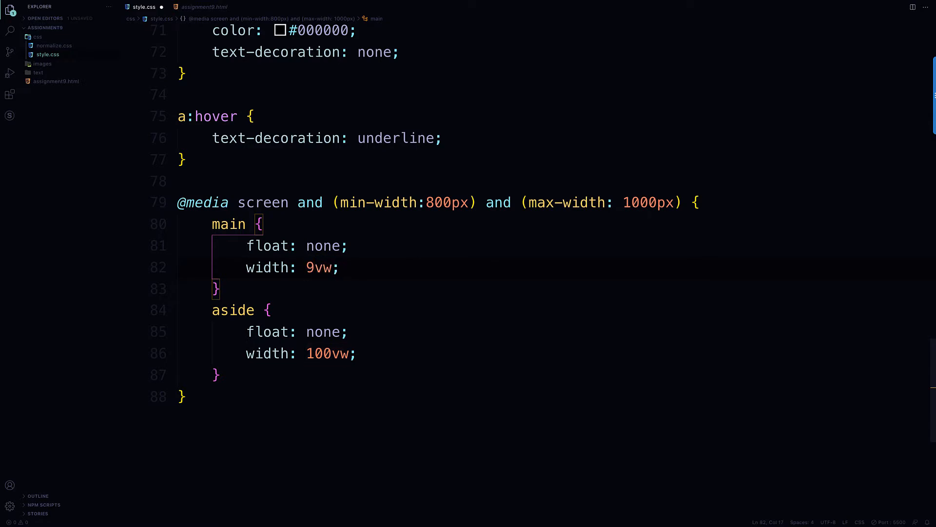
pyautogui.write('75')
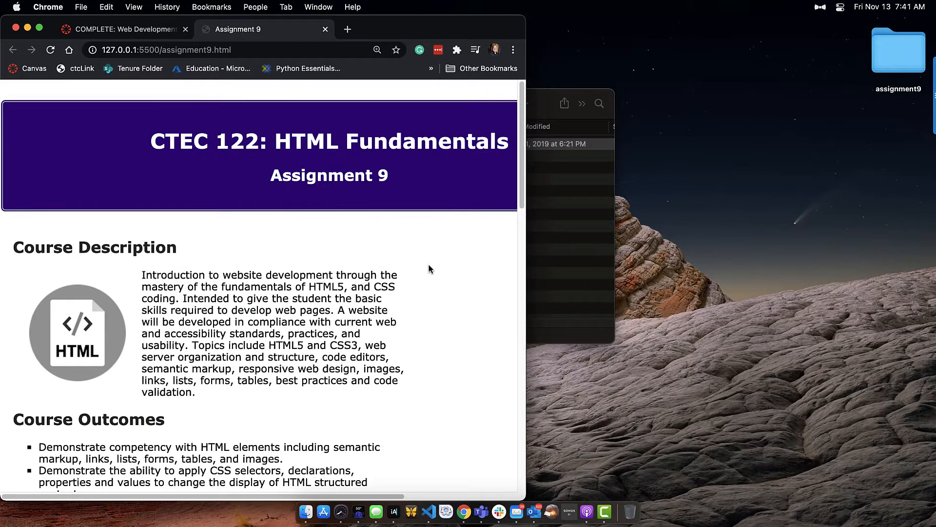
pyautogui.moveTo(440, 303)
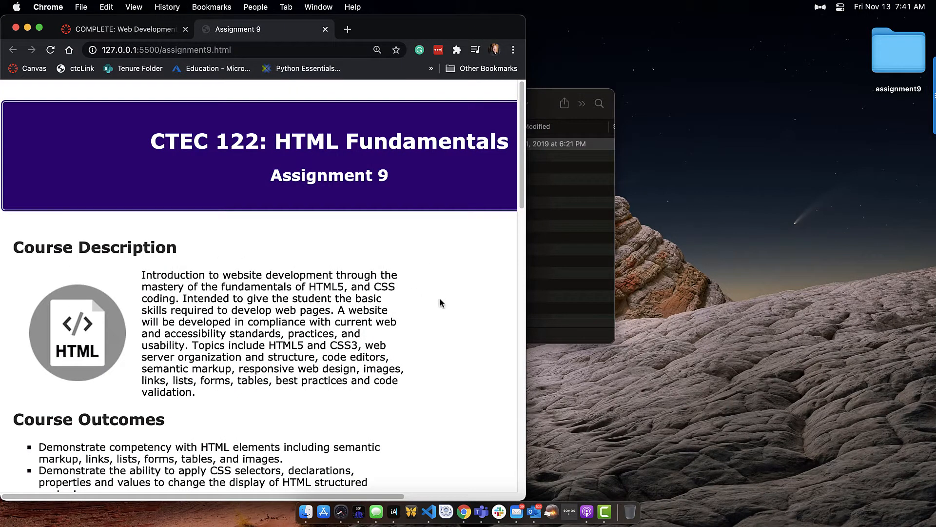
pyautogui.moveTo(437, 301)
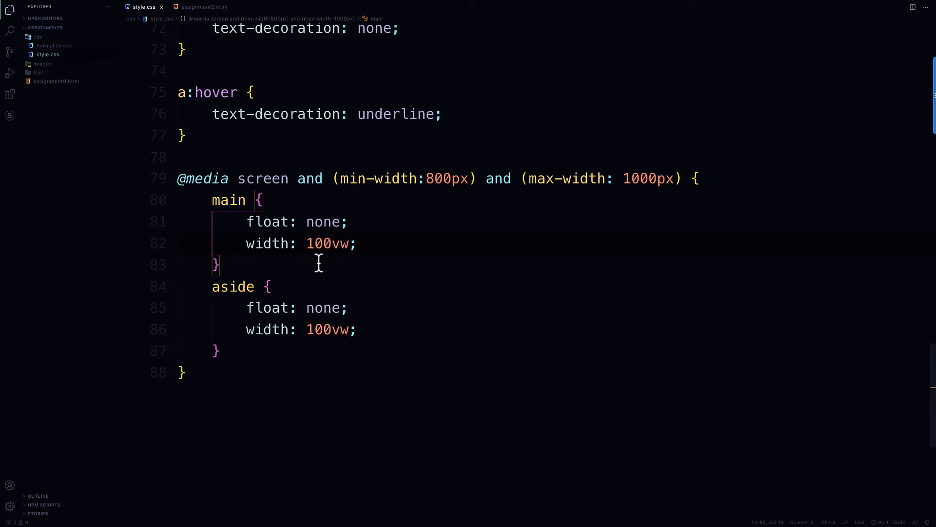
# - Add a greenyellow background declaration to the aside rule
pyautogui.write('background:')
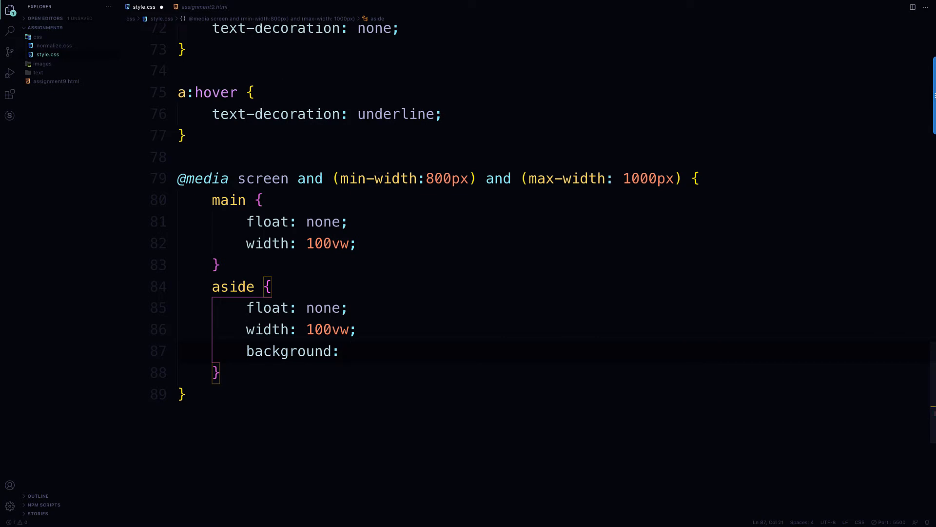
pyautogui.write('grey')
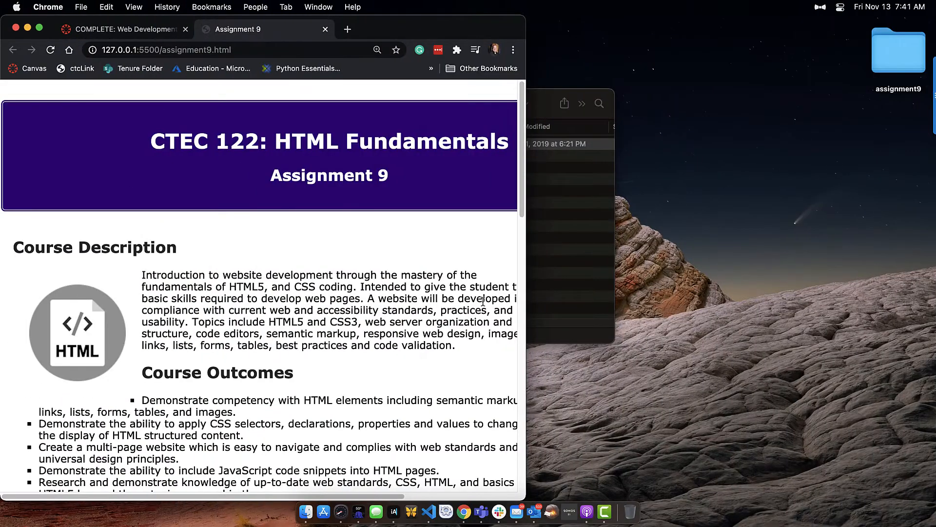
pyautogui.scroll(-3)
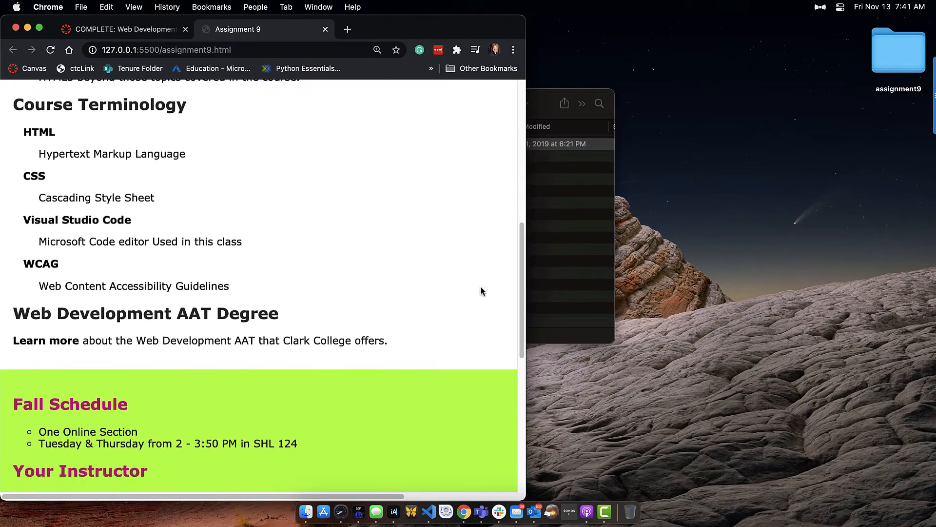
pyautogui.scroll(-3)
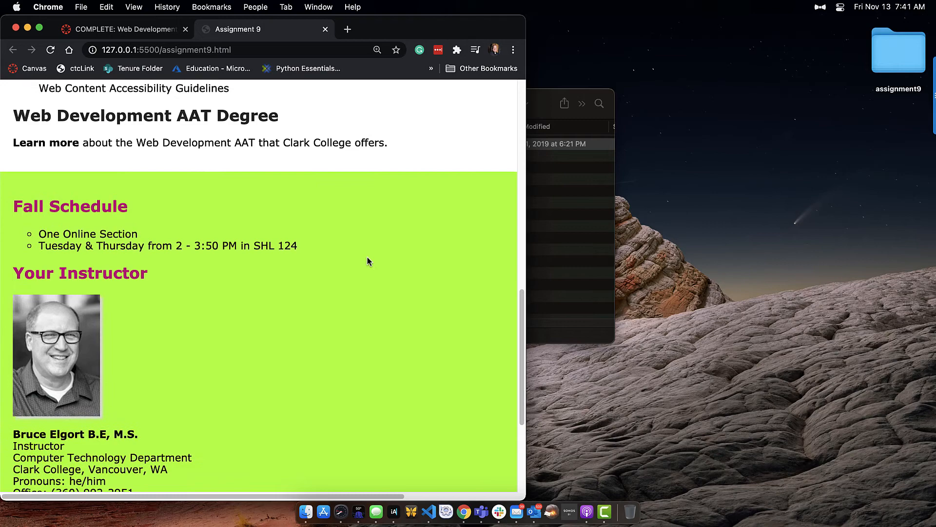
pyautogui.scroll(-3)
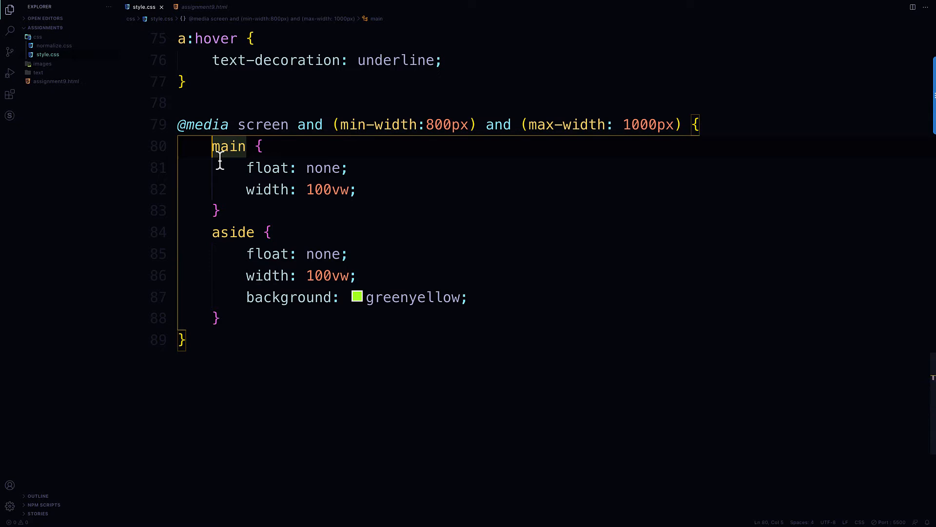
# - Insert a 'header { width: 100vw; }' rule above main in the media query
pyautogui.press('Enter')
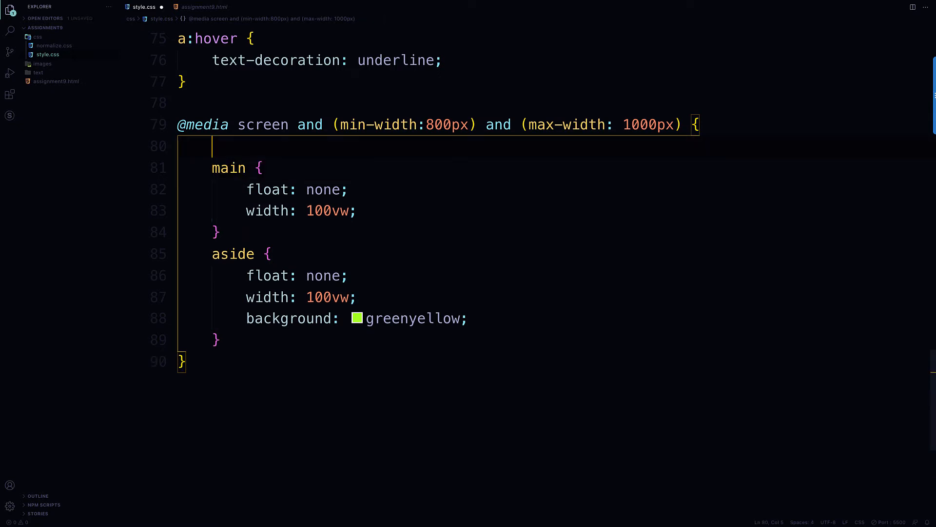
pyautogui.write('header {')
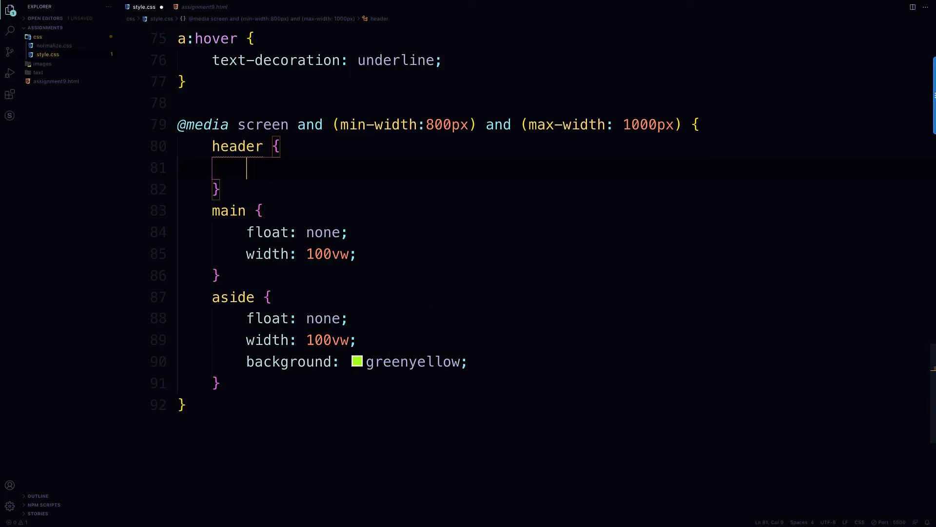
pyautogui.write('width: 100vw')
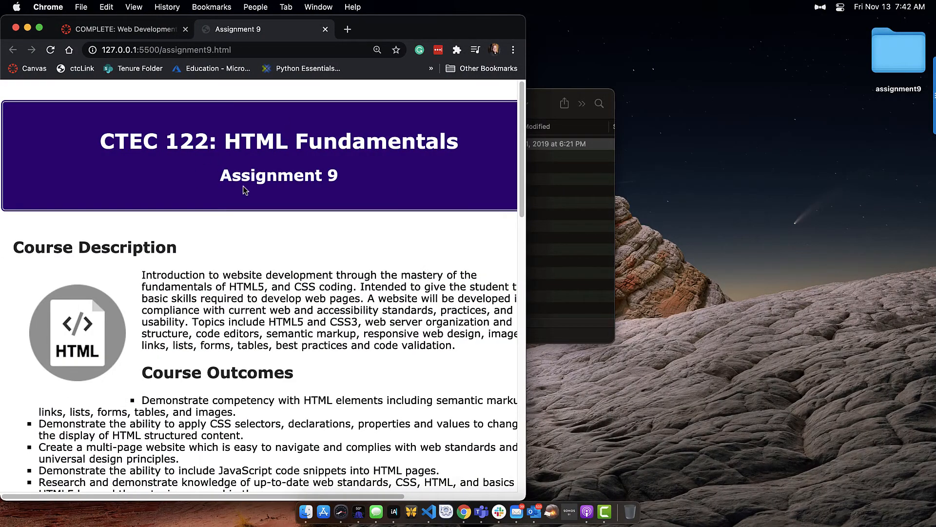
pyautogui.scroll(-3)
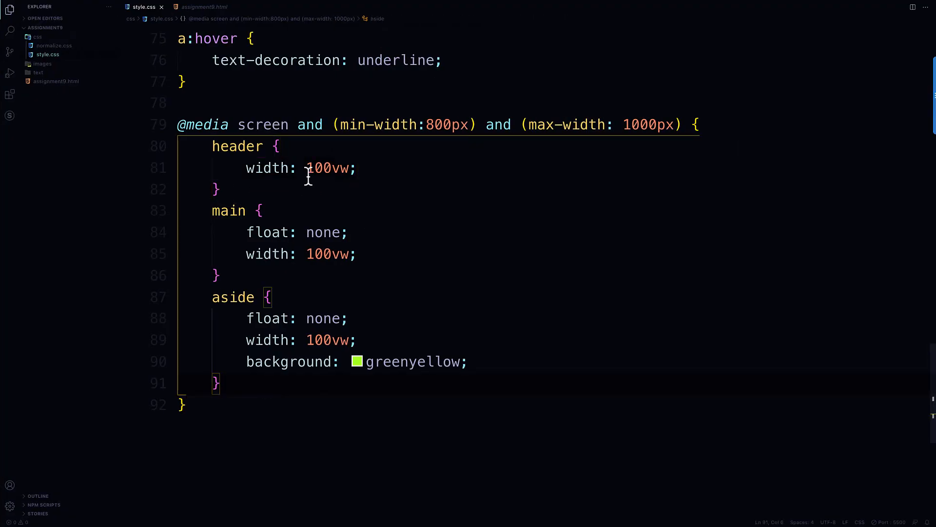
pyautogui.moveTo(266, 167)
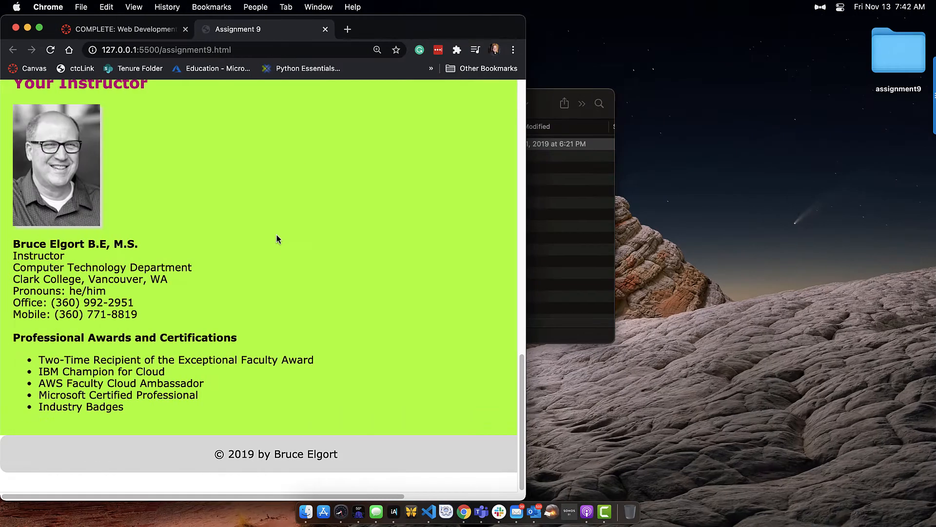
# - Scroll the Assignment 9 page back up and down to review the layout
pyautogui.scroll(3)
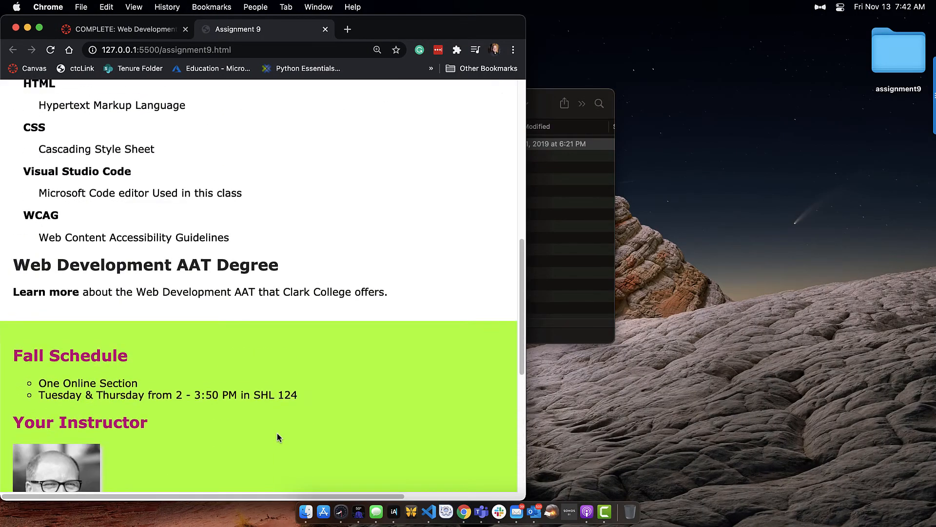
pyautogui.scroll(3)
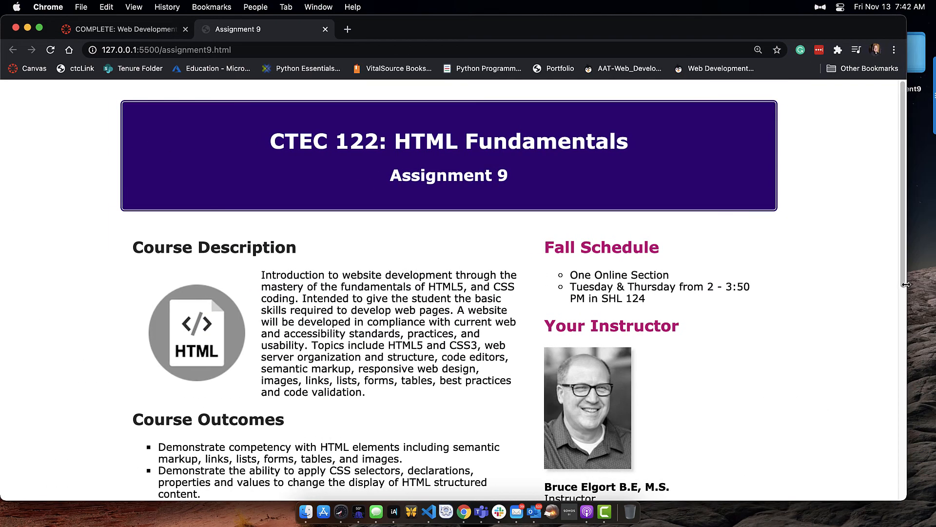
pyautogui.scroll(-3)
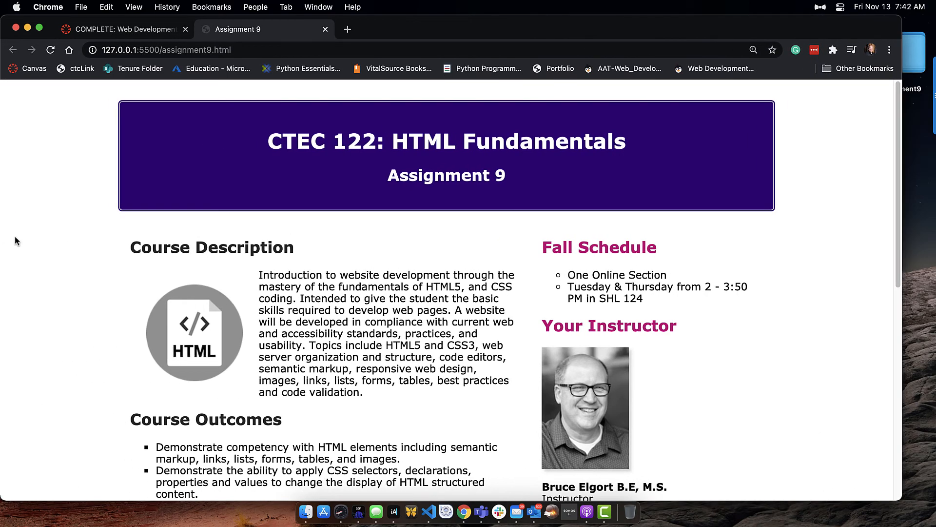
pyautogui.moveTo(756, 213)
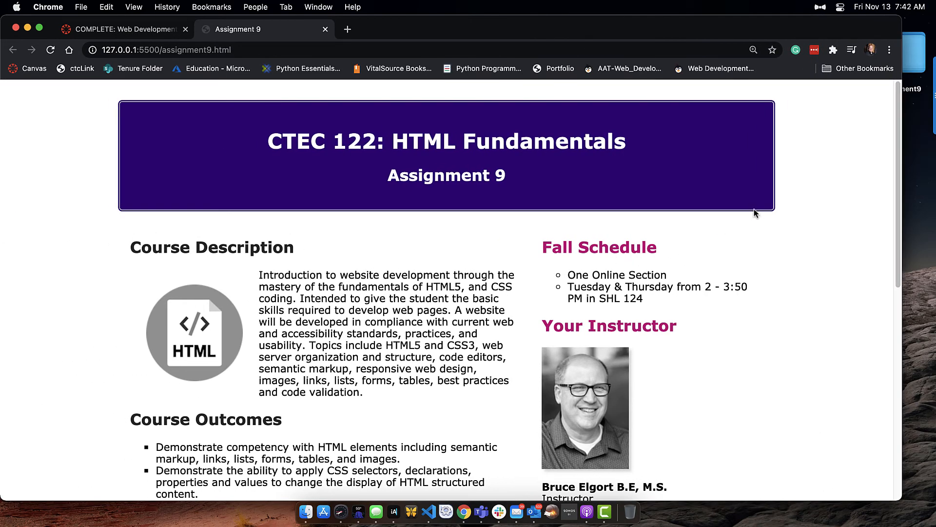